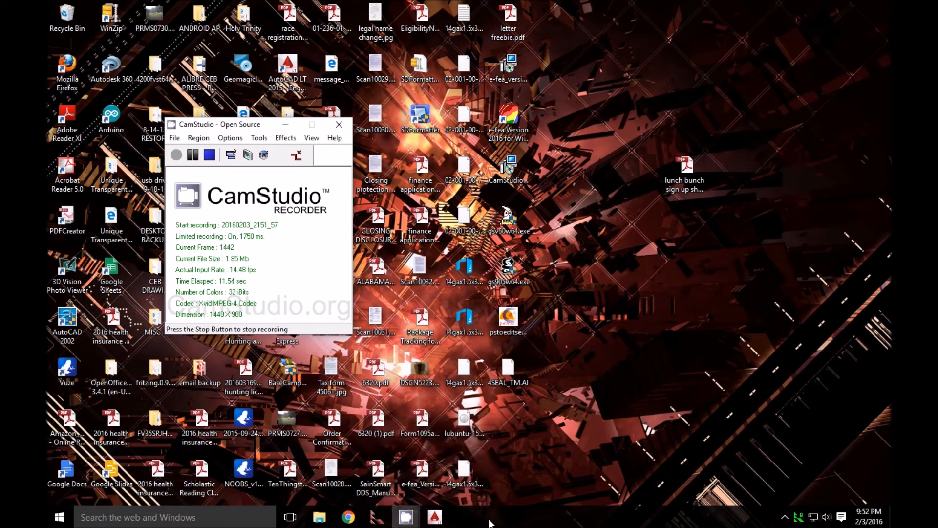
pyautogui.moveTo(509, 486)
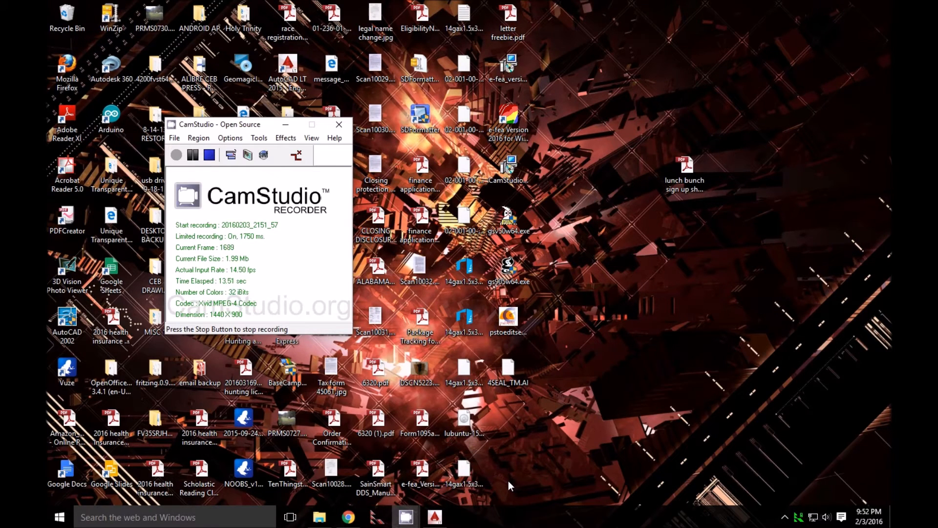
pyautogui.moveTo(491, 521)
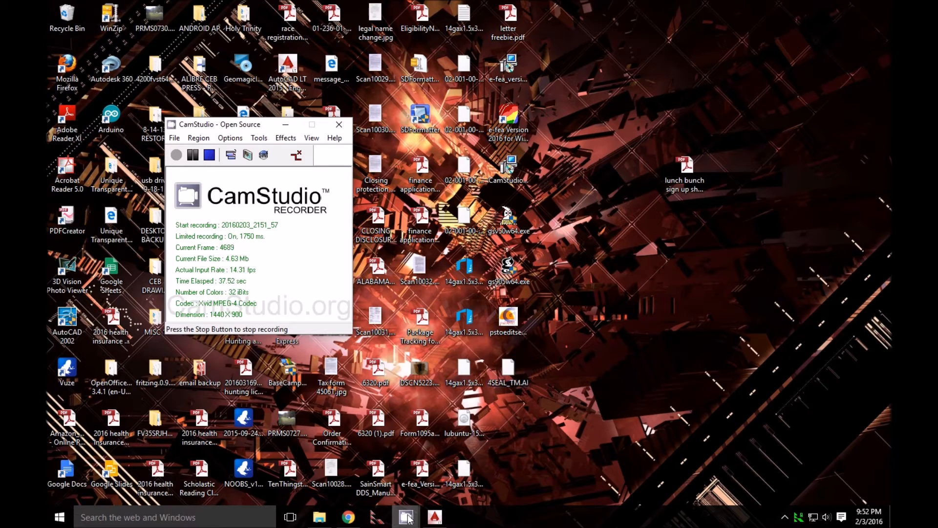
# Step: Bring Chrome forward and scroll the Ghostscript Downloads page to the 9.18 platform table
pyautogui.click(348, 517)
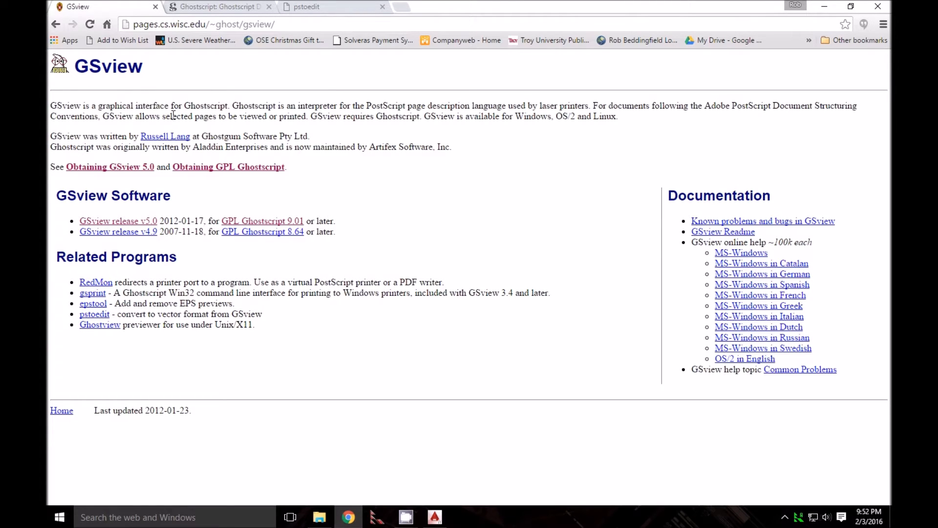
pyautogui.moveTo(311, 212)
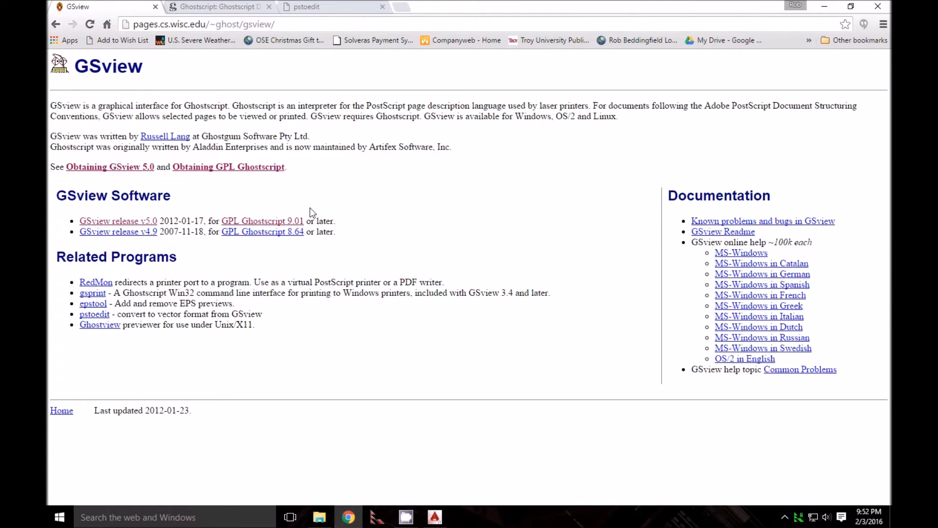
pyautogui.moveTo(284, 79)
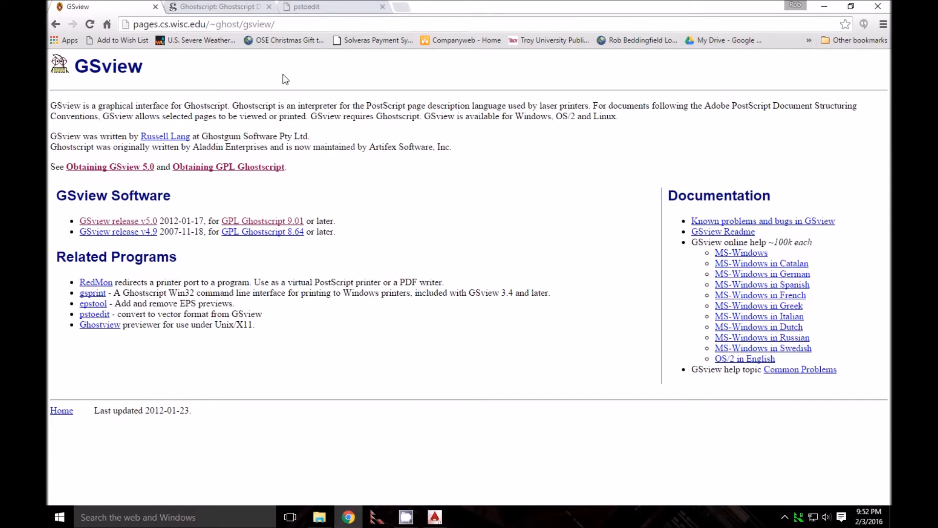
pyautogui.moveTo(217, 91)
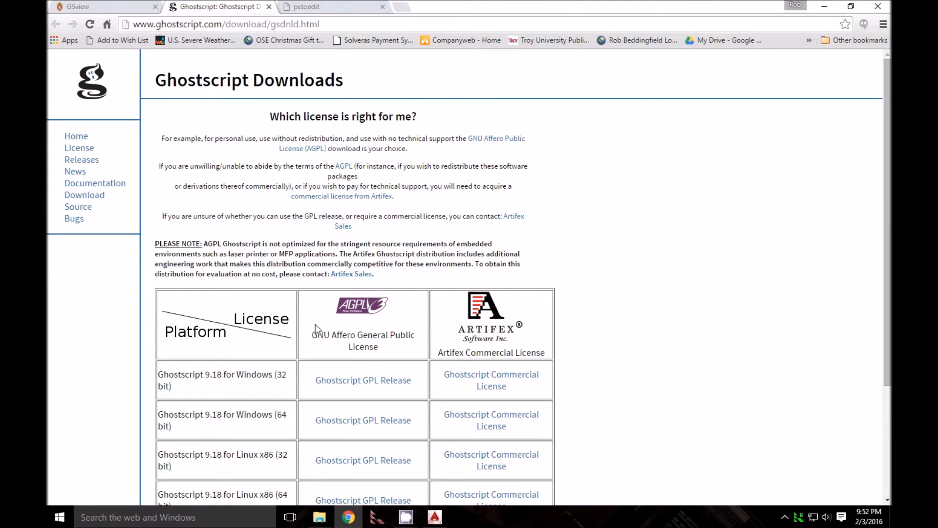
pyautogui.moveTo(305, 314)
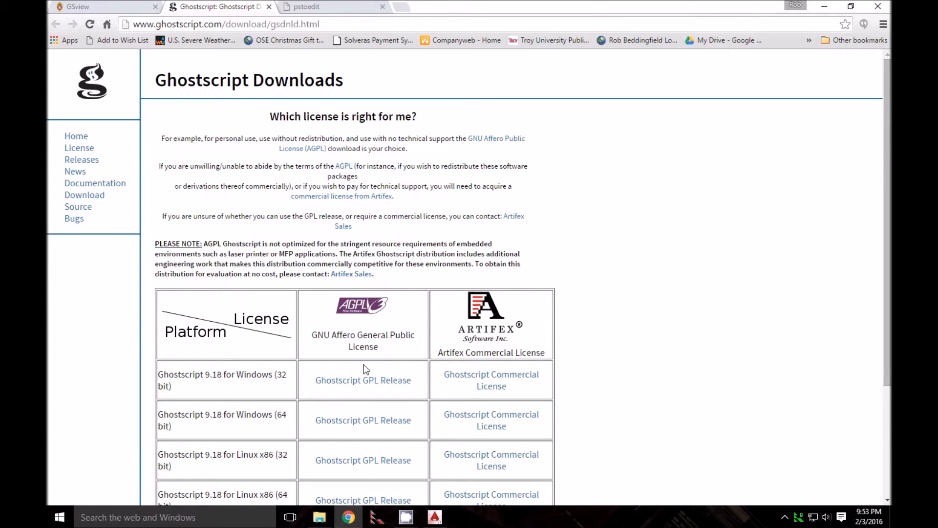
pyautogui.scroll(-3)
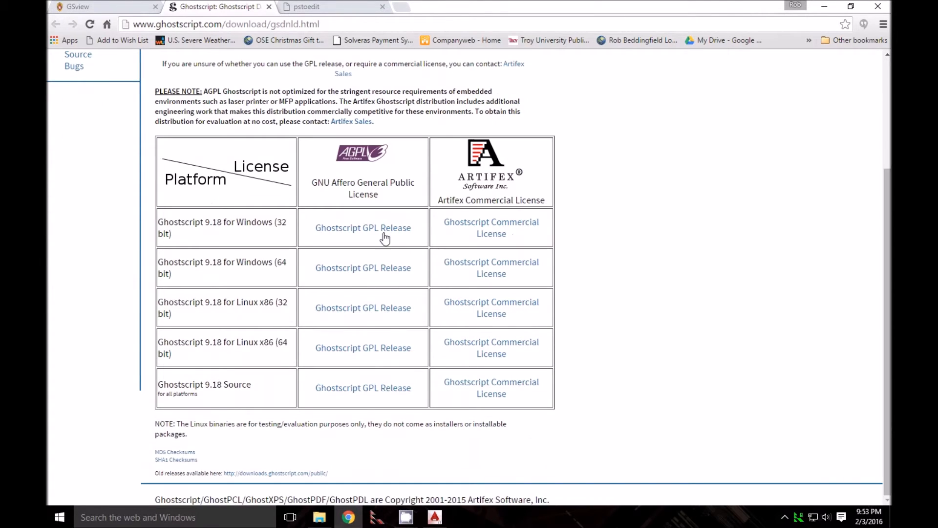
pyautogui.moveTo(399, 239)
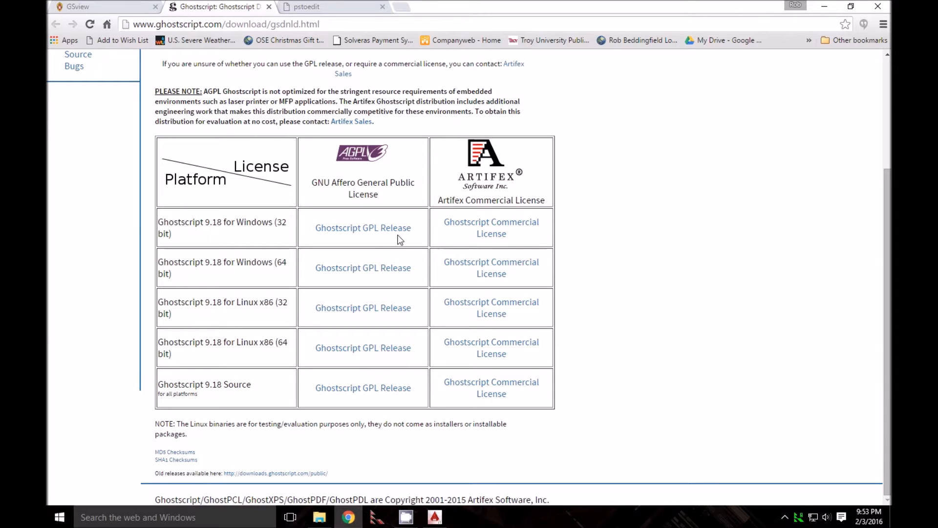
pyautogui.moveTo(362, 228)
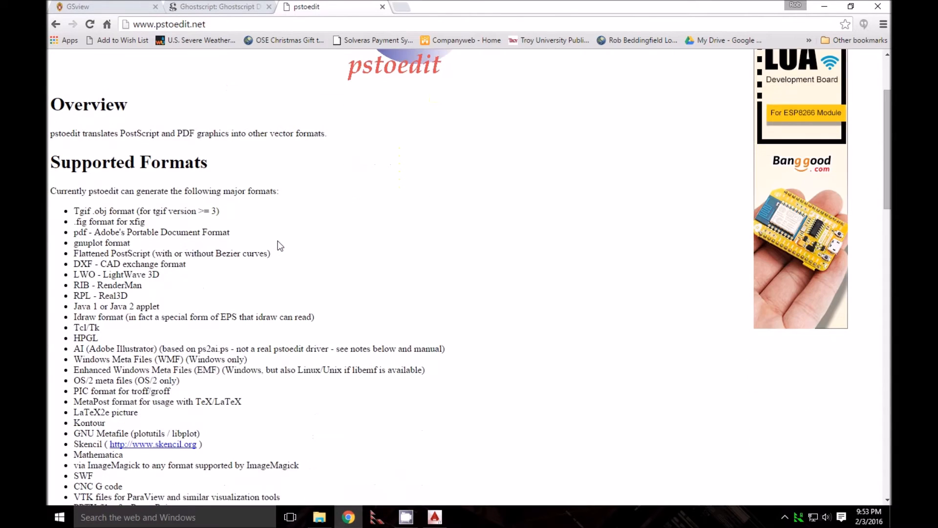
# Step: Start the 'binary for Windows 64 bit' pstoedit download in a new tab, then close that tab
pyautogui.scroll(3)
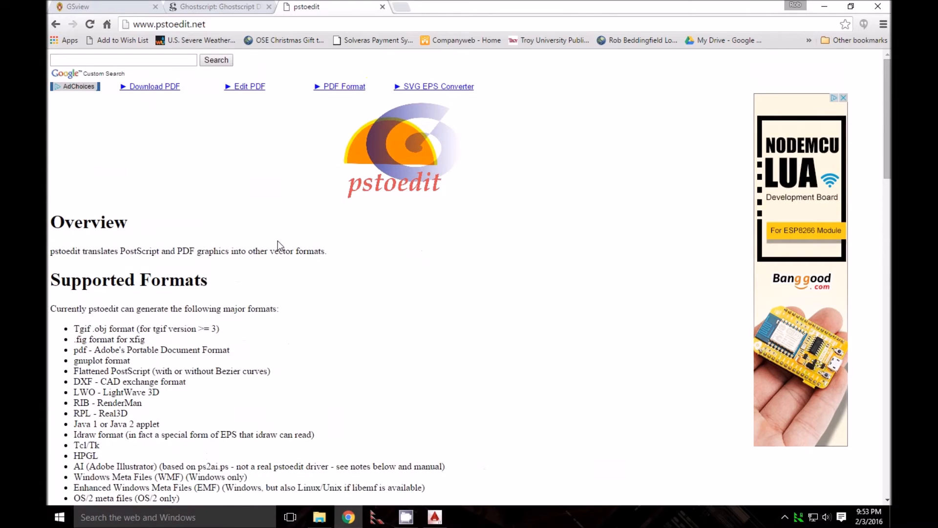
pyautogui.scroll(-3)
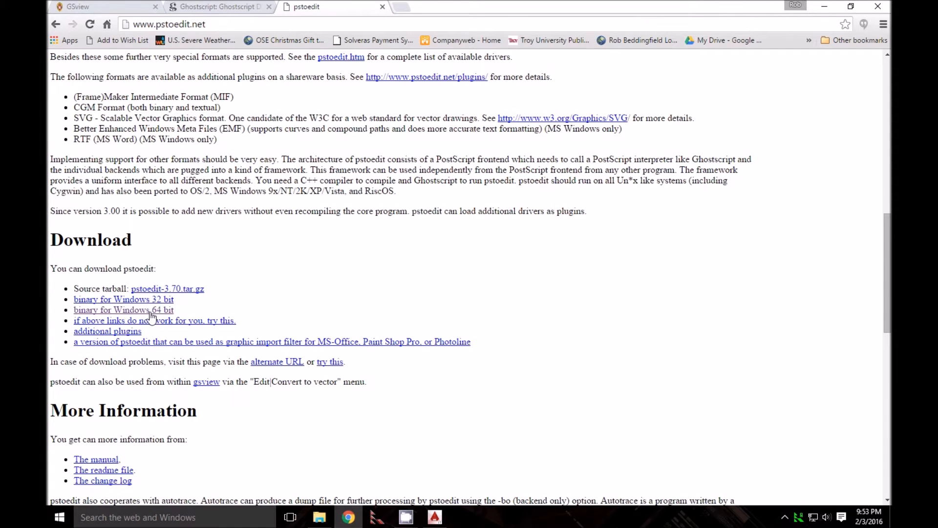
pyautogui.moveTo(149, 318)
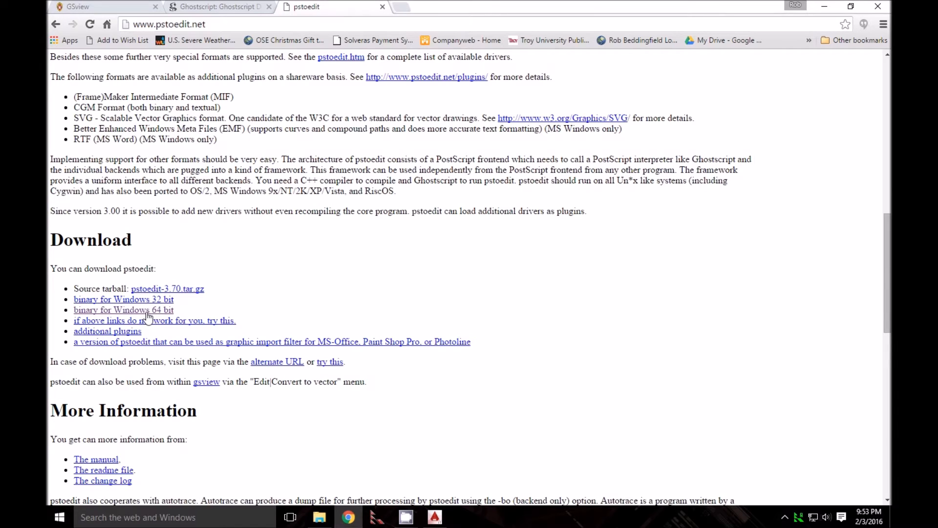
pyautogui.rightClick(123, 309)
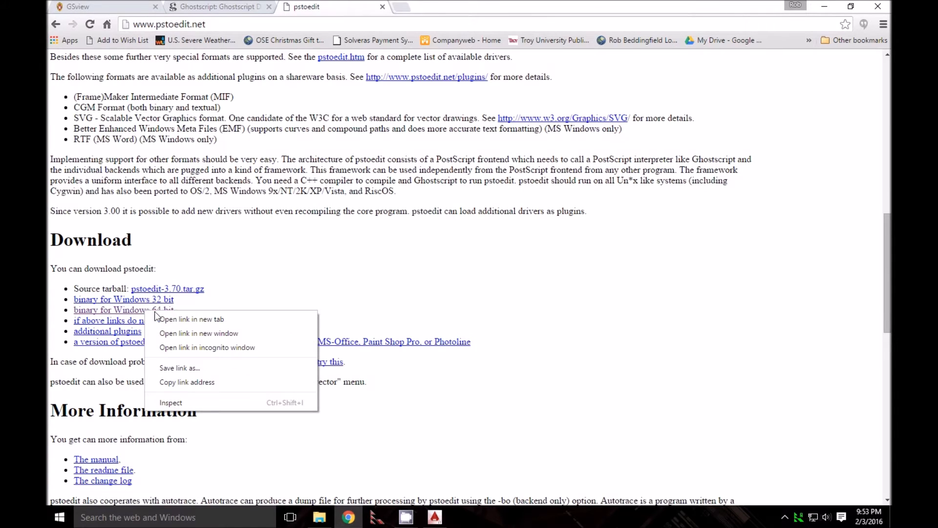
pyautogui.moveTo(192, 318)
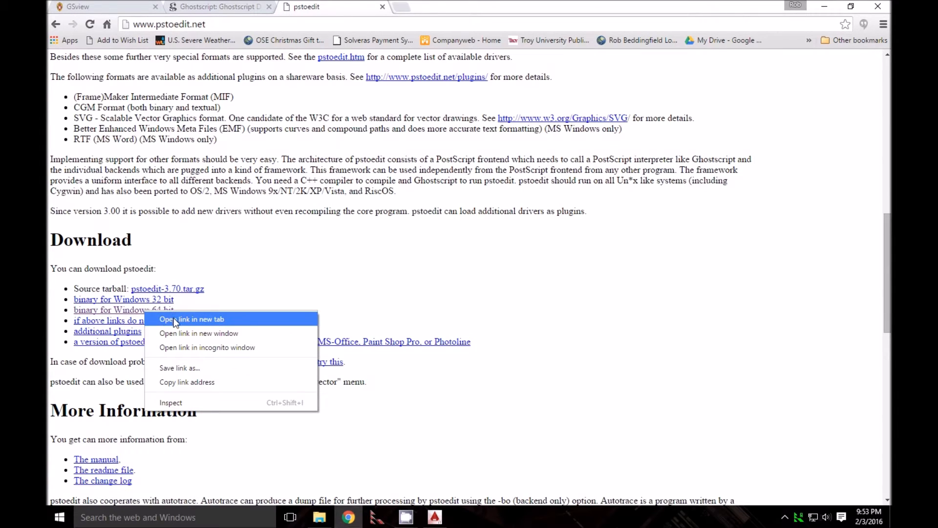
pyautogui.click(191, 318)
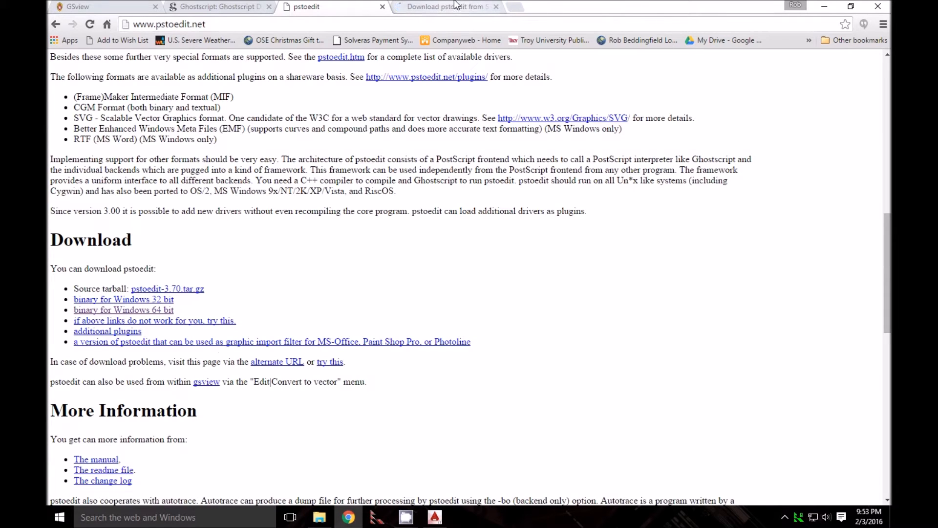
pyautogui.click(445, 7)
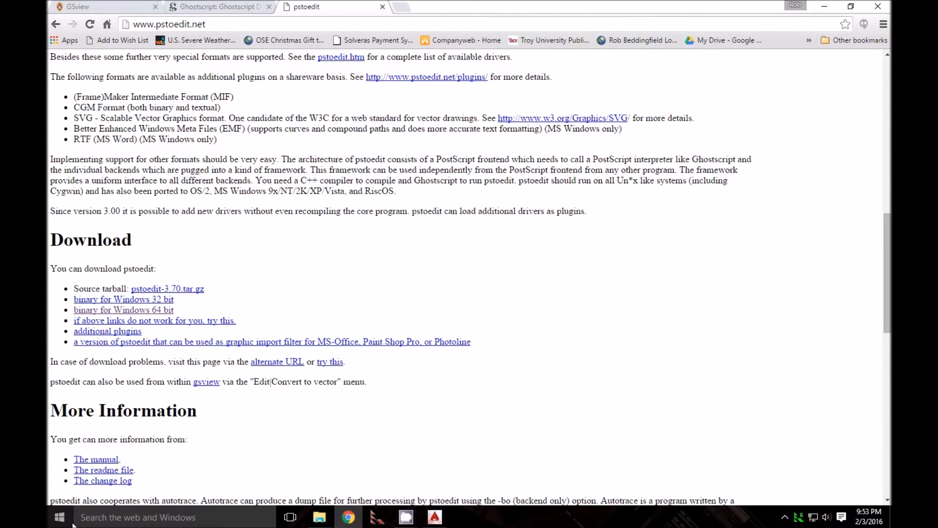
# Step: Launch GSview 5.0 from a Start menu search for 'gs' and dismiss the registration notice
pyautogui.click(59, 516)
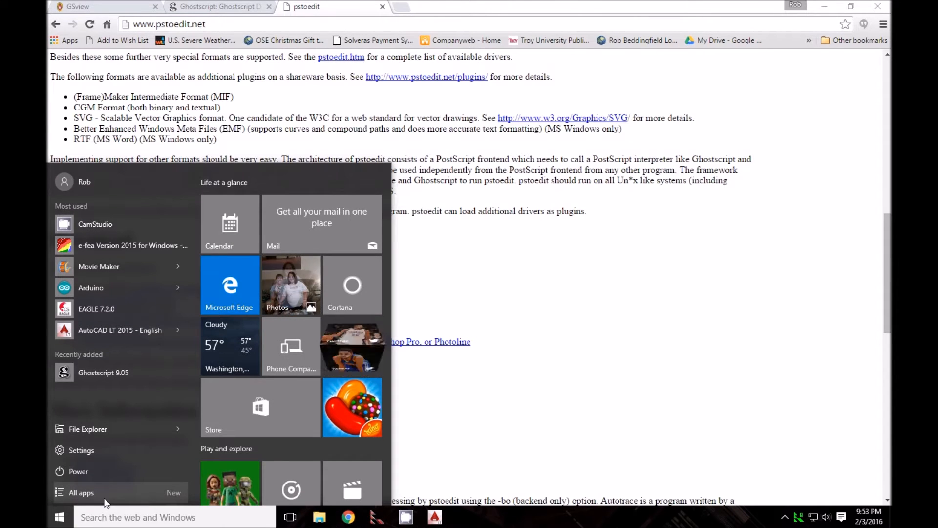
pyautogui.write('gs')
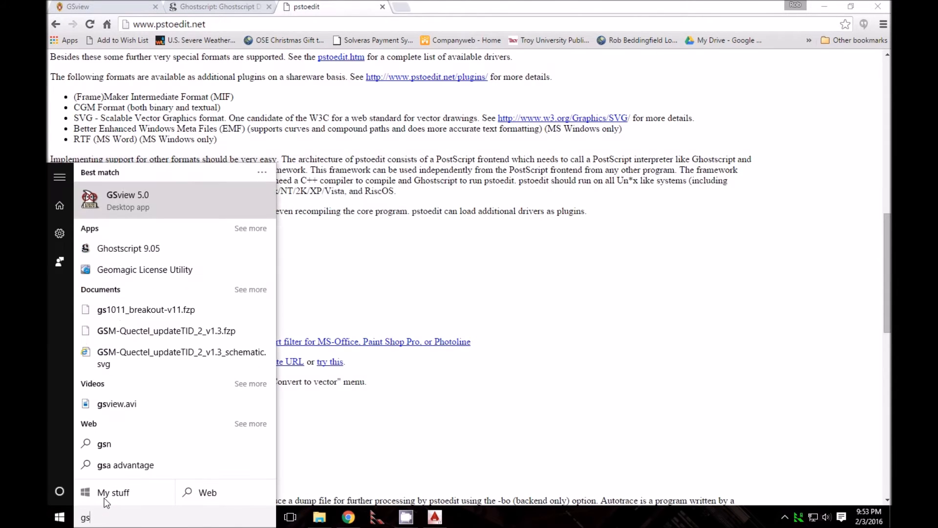
pyautogui.click(127, 200)
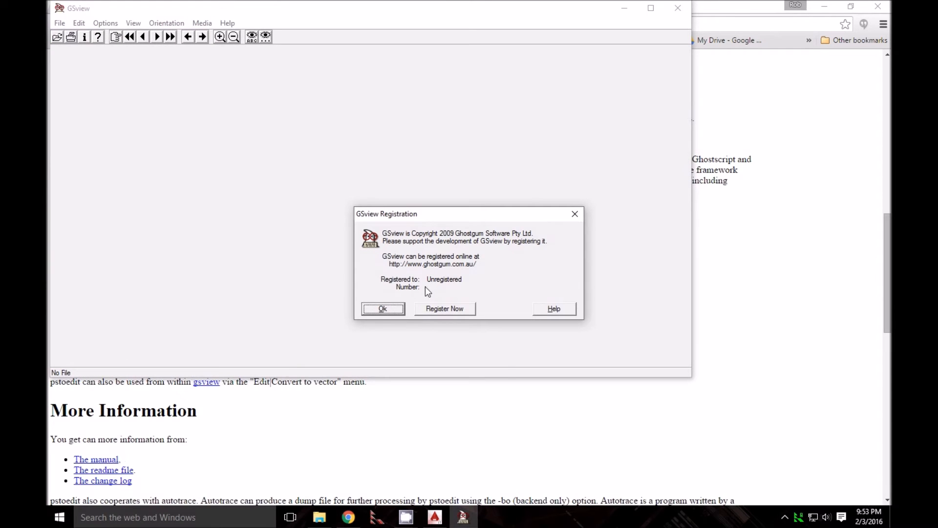
pyautogui.click(382, 308)
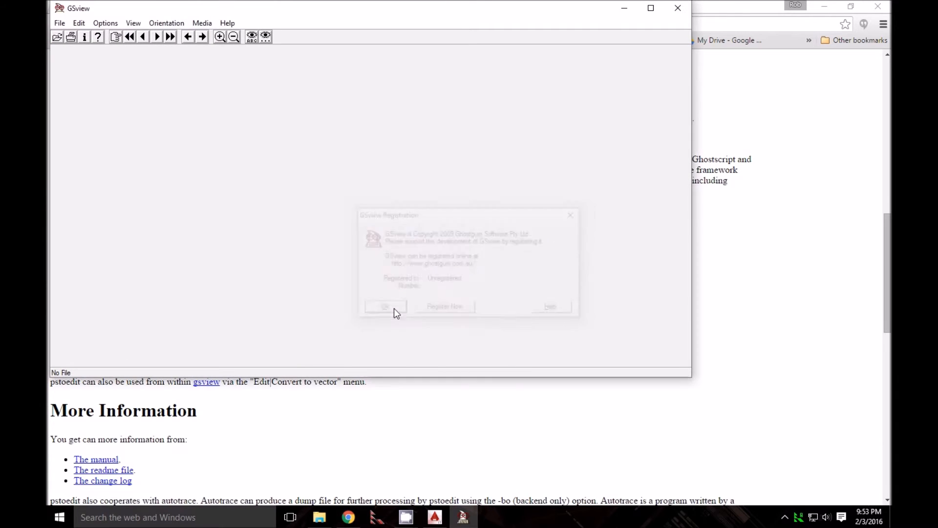
pyautogui.click(385, 306)
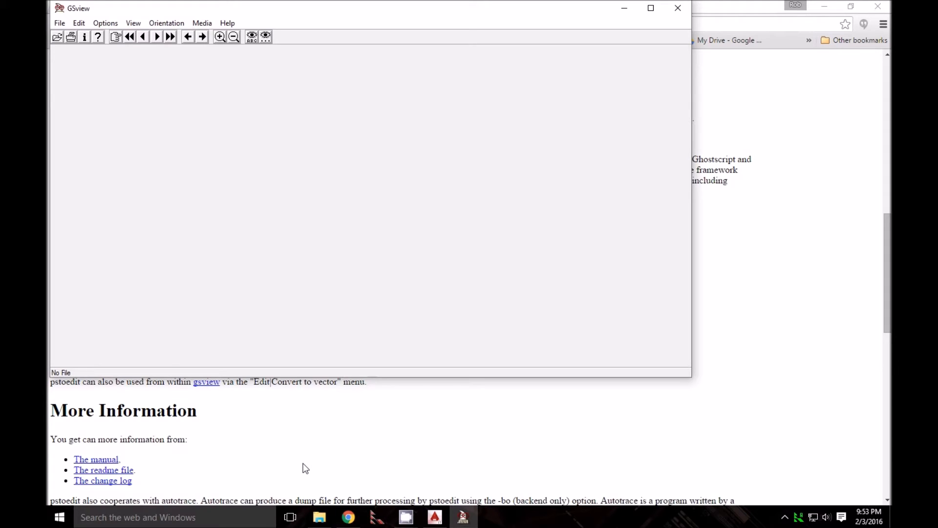
# Step: Open 4SEAL_TM.AI from the Desktop, listing All Files (*.*) to find it
pyautogui.click(60, 22)
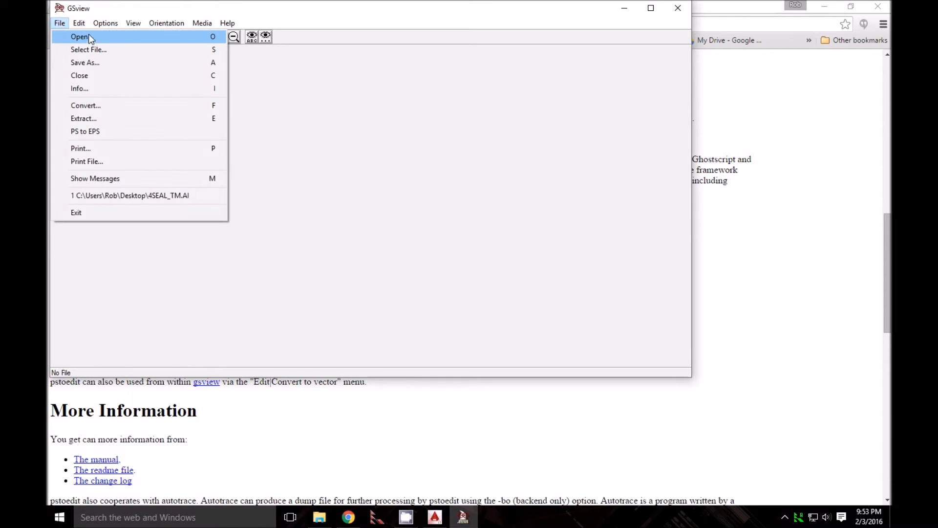
pyautogui.click(79, 37)
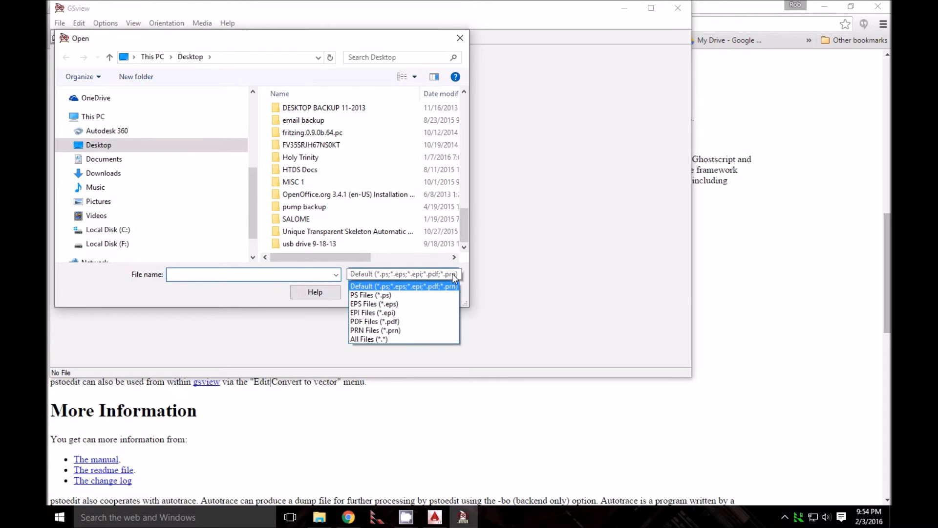
pyautogui.click(368, 339)
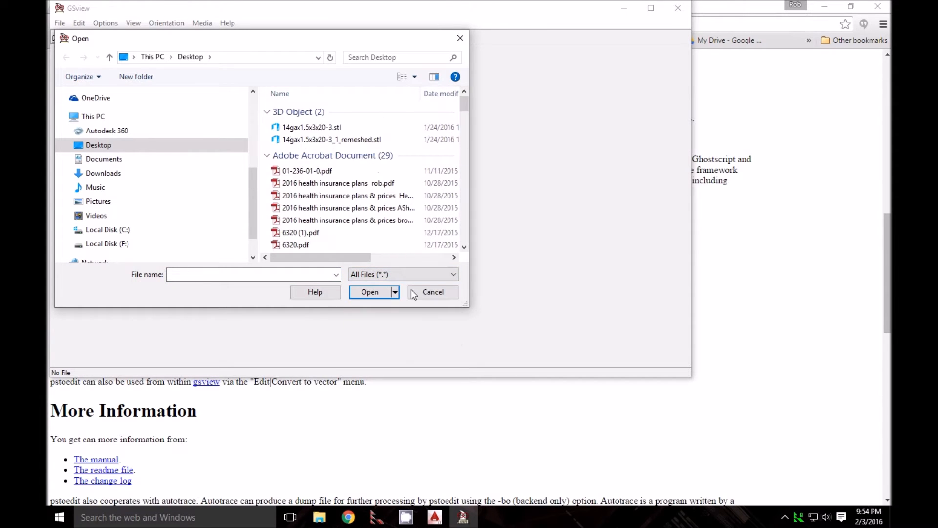
pyautogui.scroll(-3)
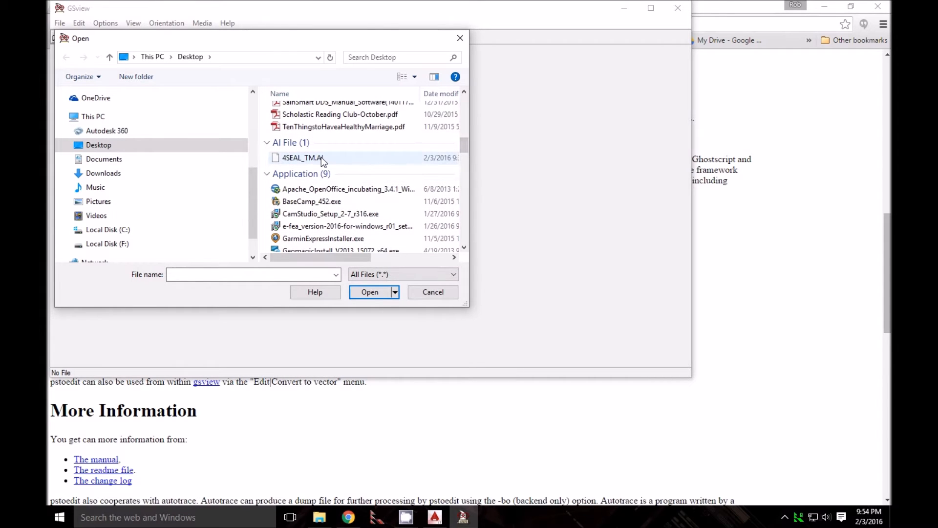
pyautogui.click(302, 157)
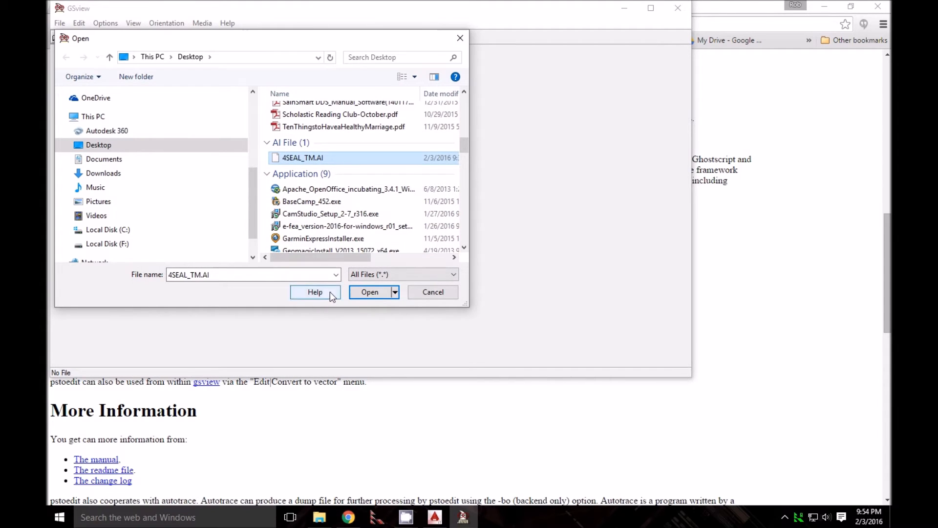
pyautogui.click(369, 292)
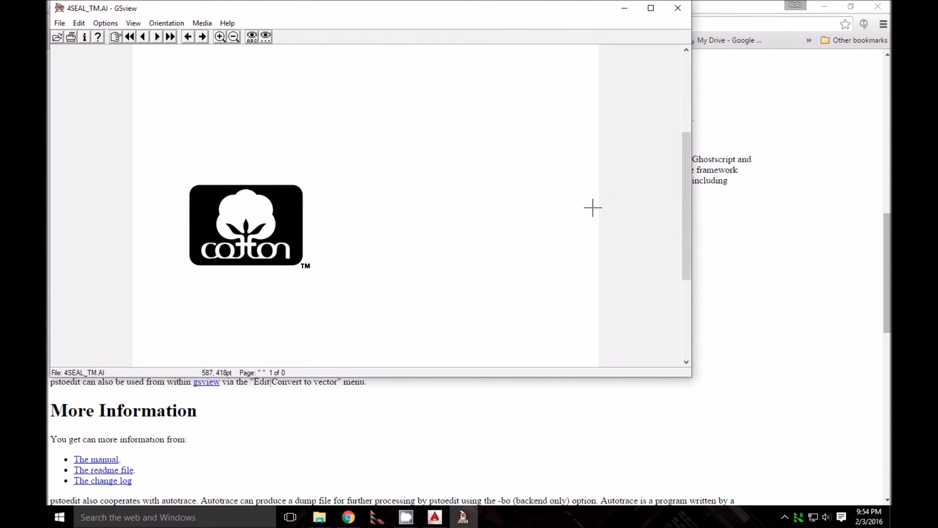
pyautogui.moveTo(414, 310)
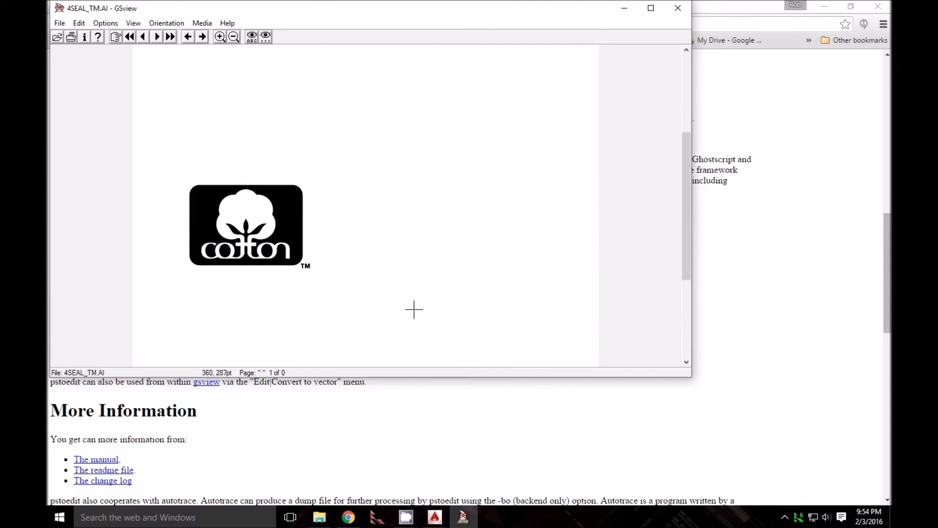
pyautogui.moveTo(308, 224)
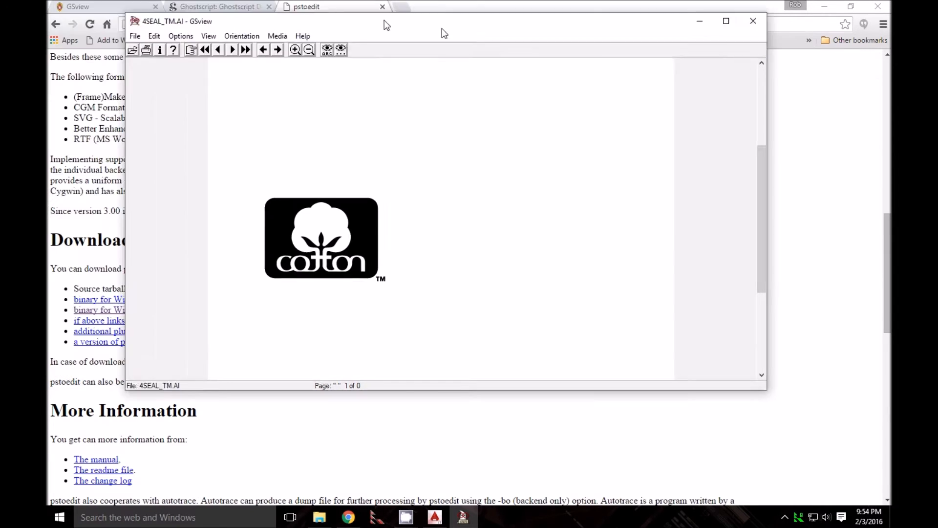
# Step: Start Edit > Convert to vector format for the cotton logo, bringing up the PS to Edit dialog
pyautogui.moveTo(386, 23); pyautogui.dragTo(423, 37)
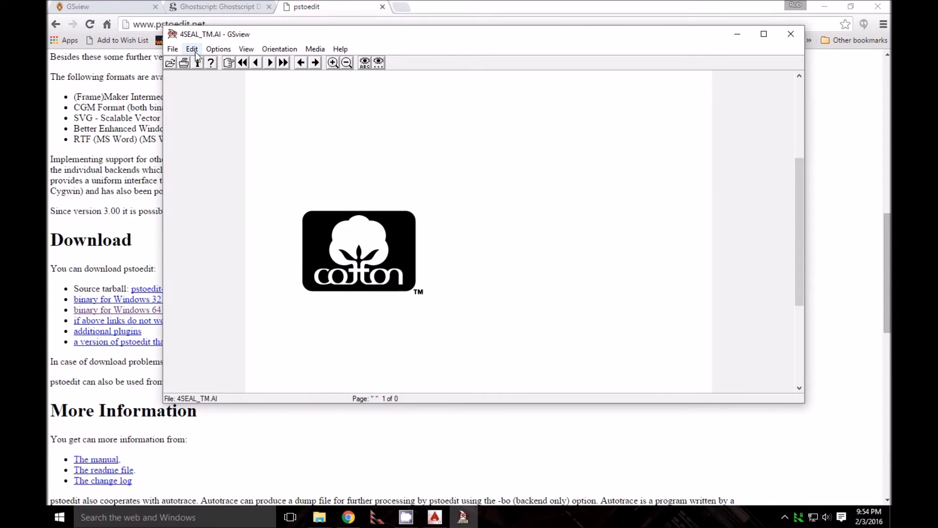
pyautogui.click(192, 49)
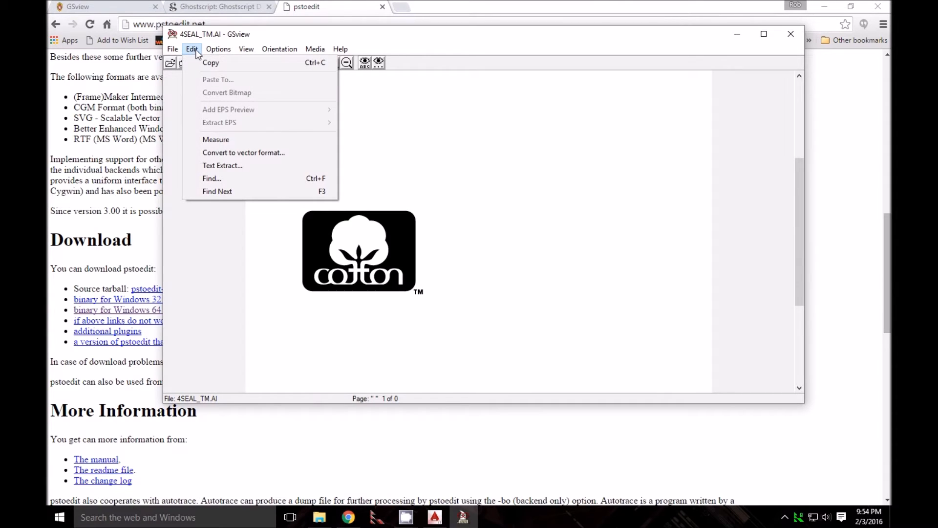
pyautogui.moveTo(260, 152)
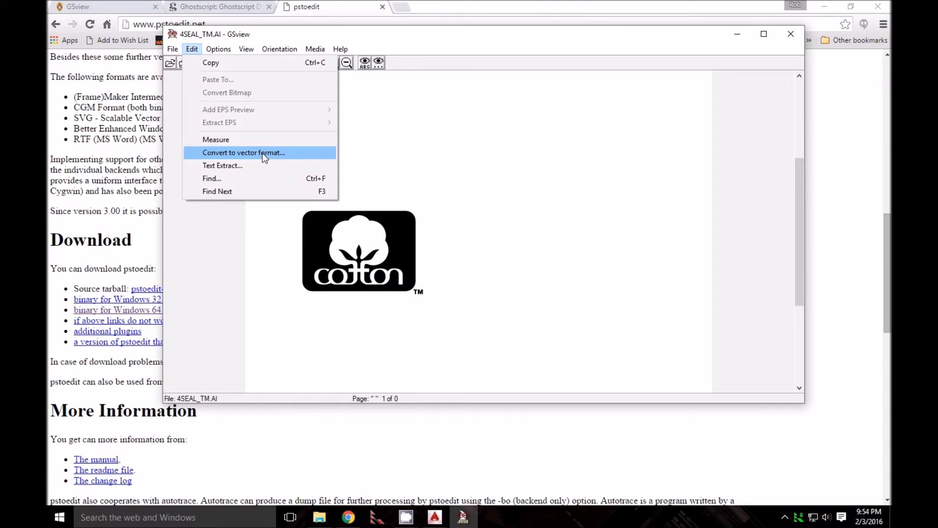
pyautogui.click(243, 153)
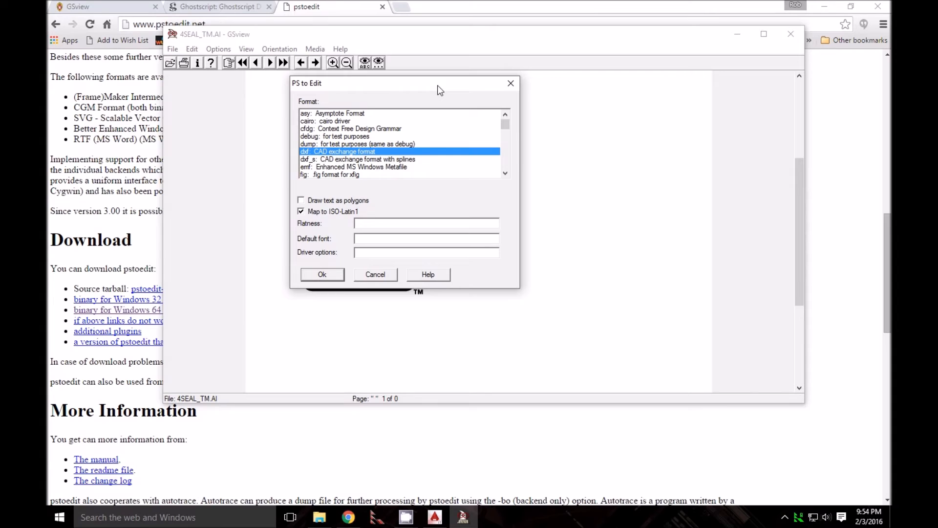
pyautogui.moveTo(419, 41)
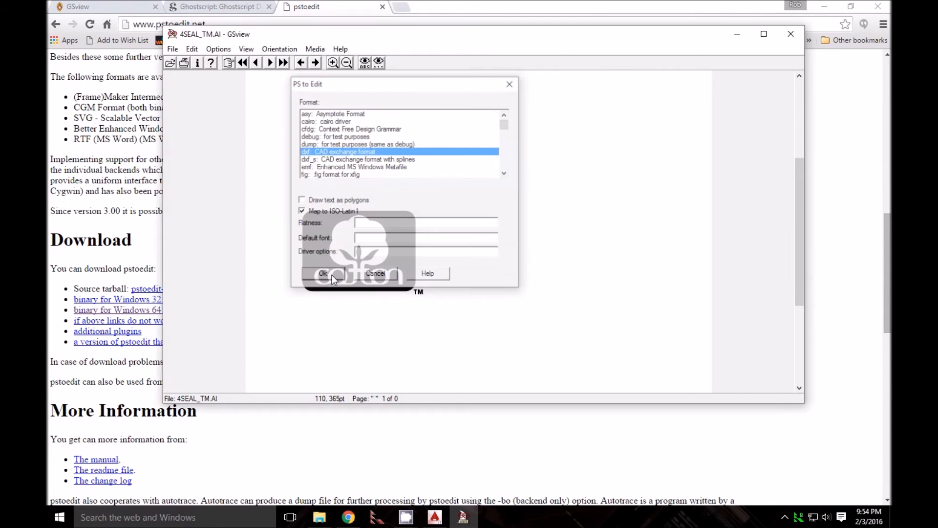
# Step: Confirm the DXF format and save the converted logo as test.dxf on the Desktop
pyautogui.click(321, 272)
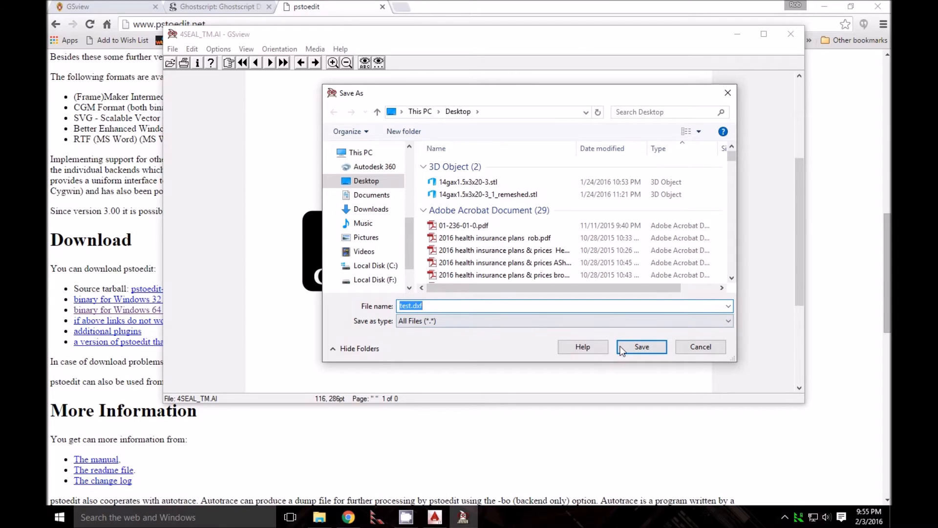
pyautogui.moveTo(518, 320)
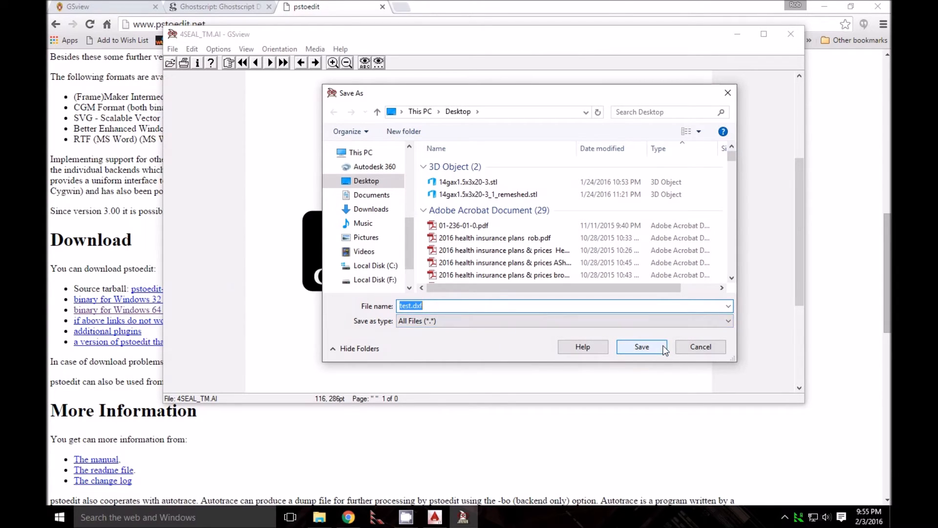
pyautogui.click(641, 346)
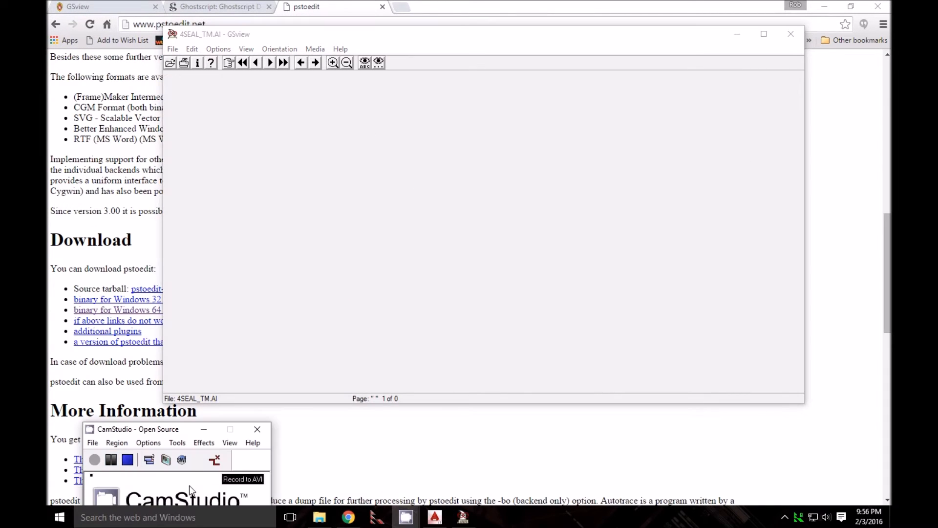
pyautogui.moveTo(344, 376)
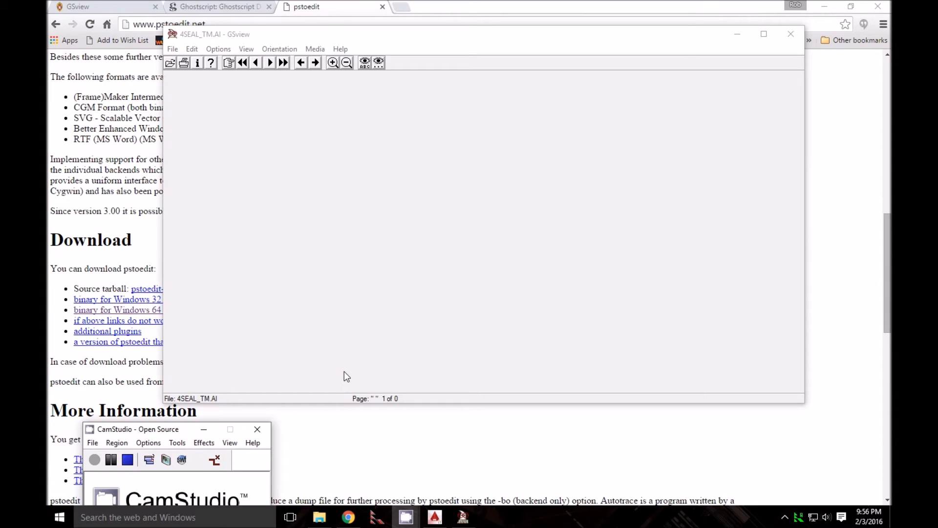
pyautogui.moveTo(415, 297)
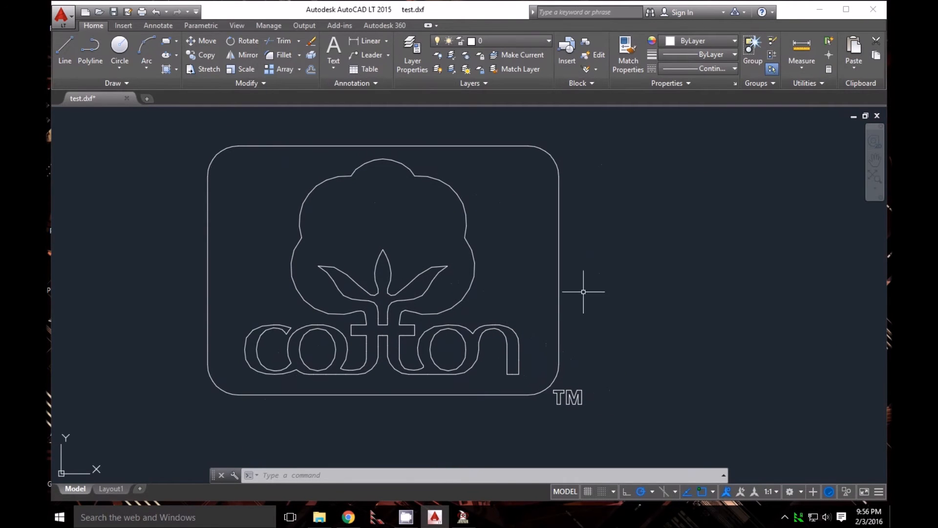
pyautogui.moveTo(481, 294)
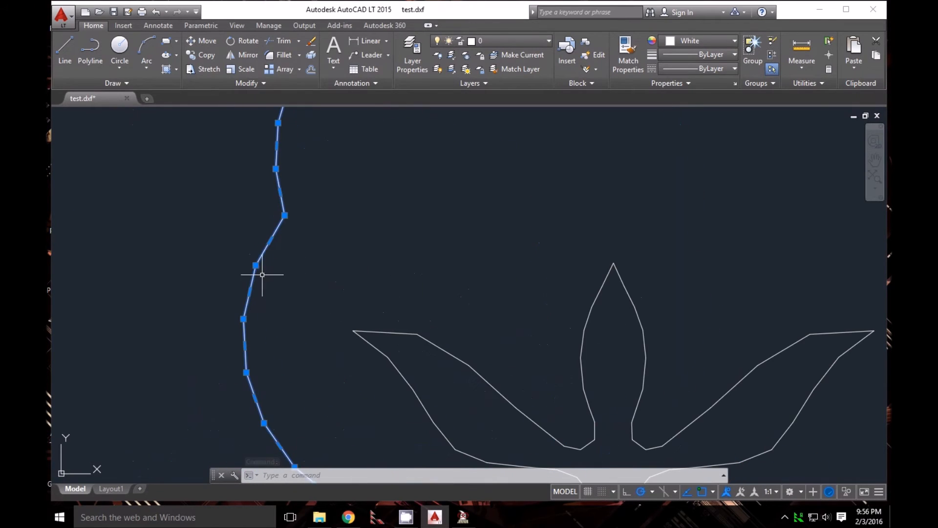
# Step: Cancel the polyline selection on the opened test.dxf logo outlines
pyautogui.press('Escape')
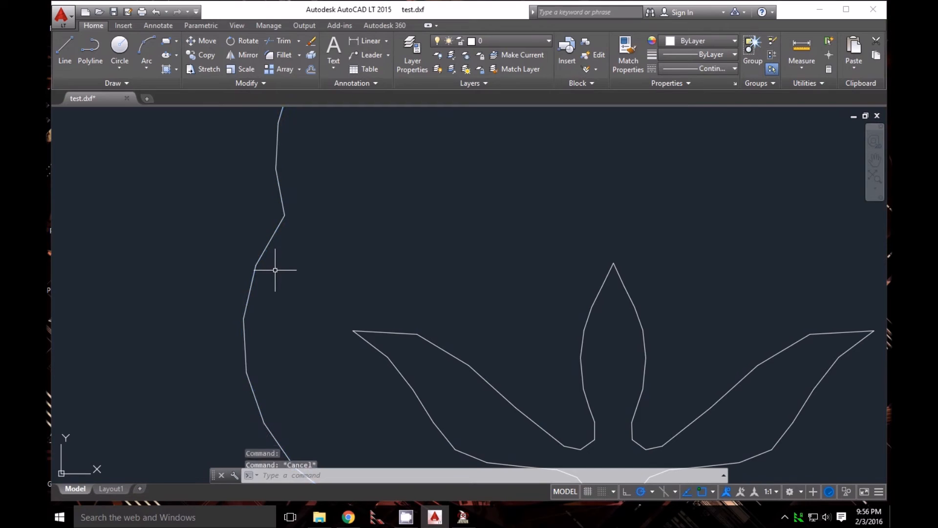
# Step: Curve-fit the cotton boll polyline via Polyline > Curve Fit to smooth its outline
pyautogui.click(274, 270)
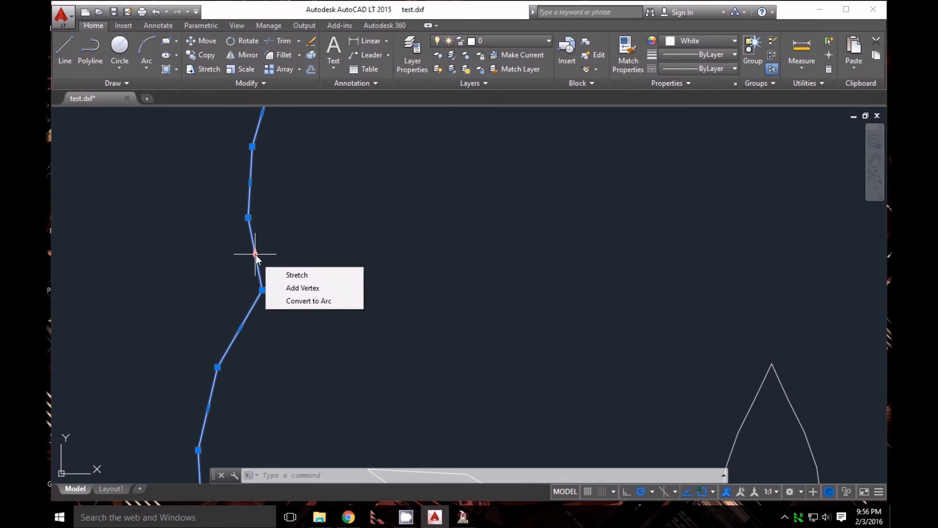
pyautogui.rightClick(256, 262)
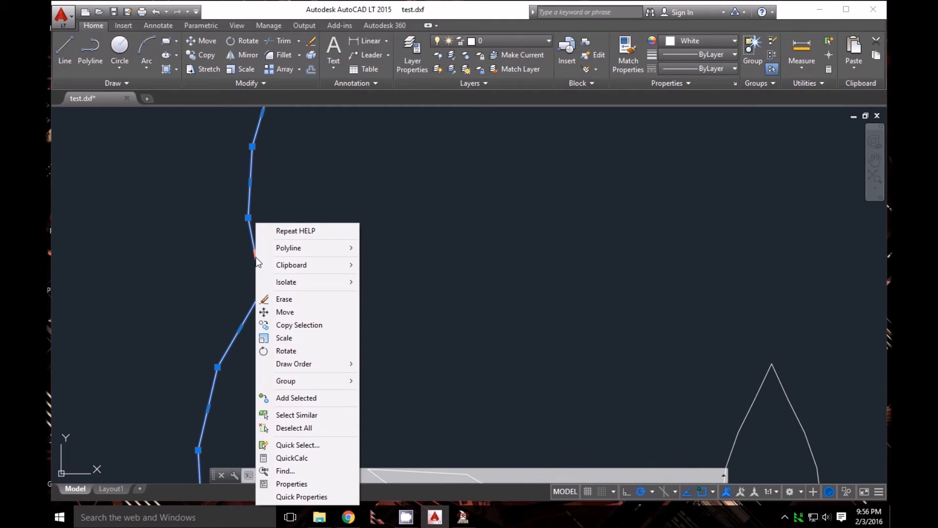
pyautogui.moveTo(288, 247)
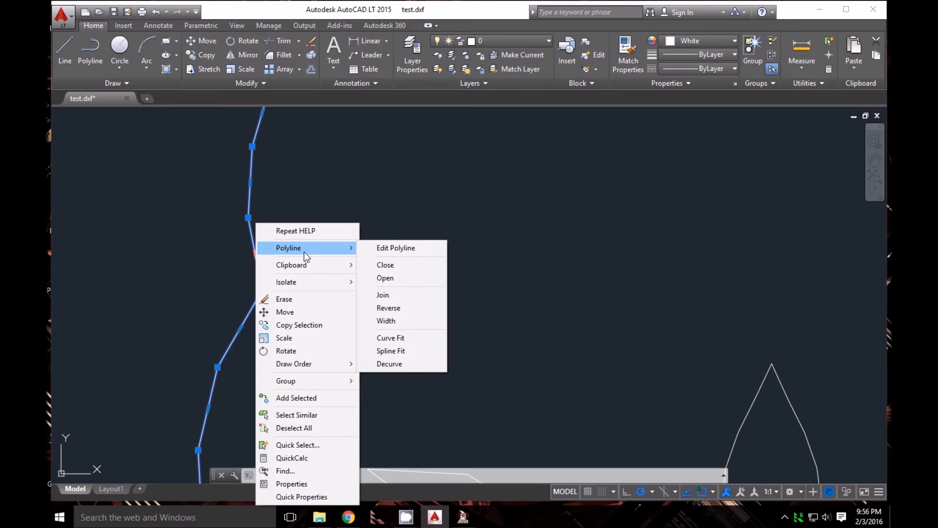
pyautogui.moveTo(298, 254)
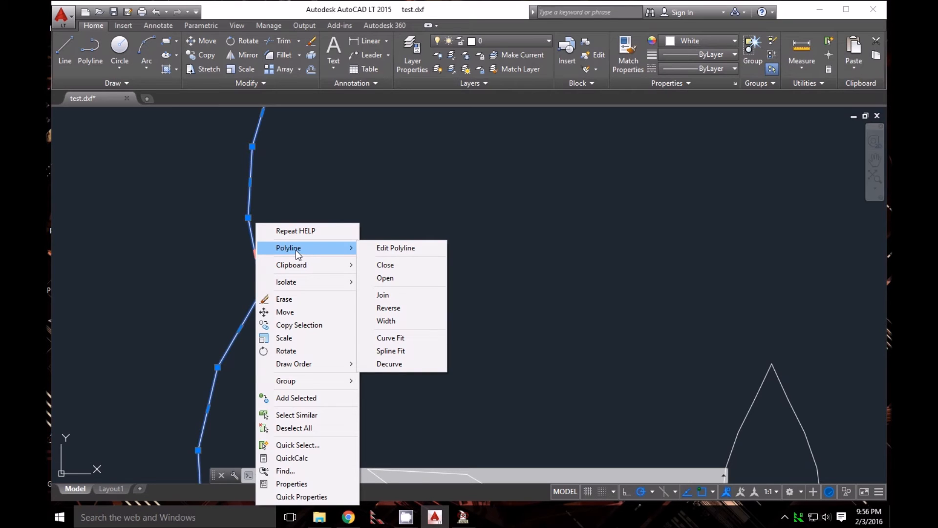
pyautogui.moveTo(395, 247)
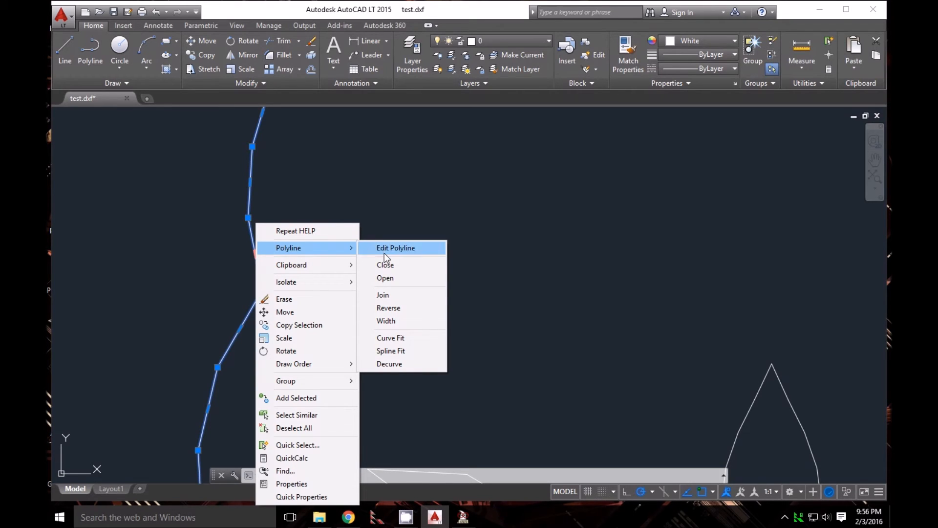
pyautogui.moveTo(410, 337)
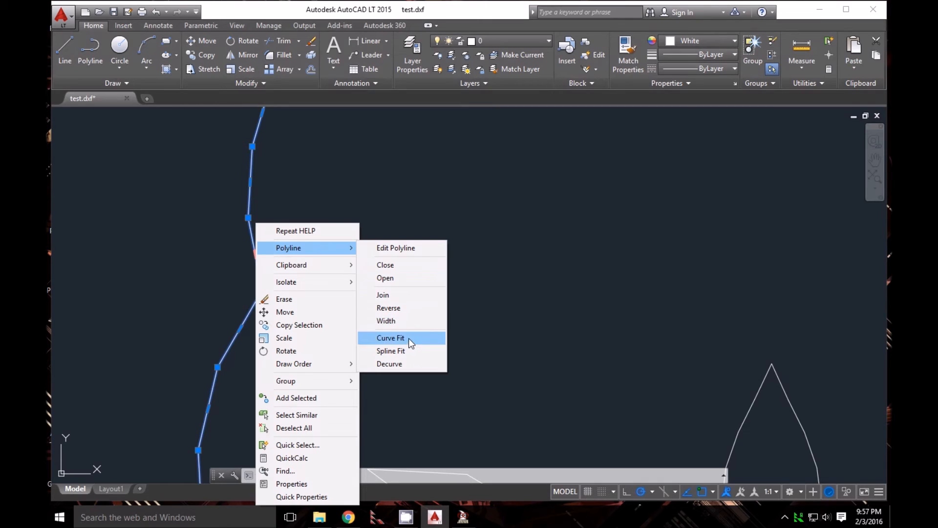
pyautogui.moveTo(390, 351)
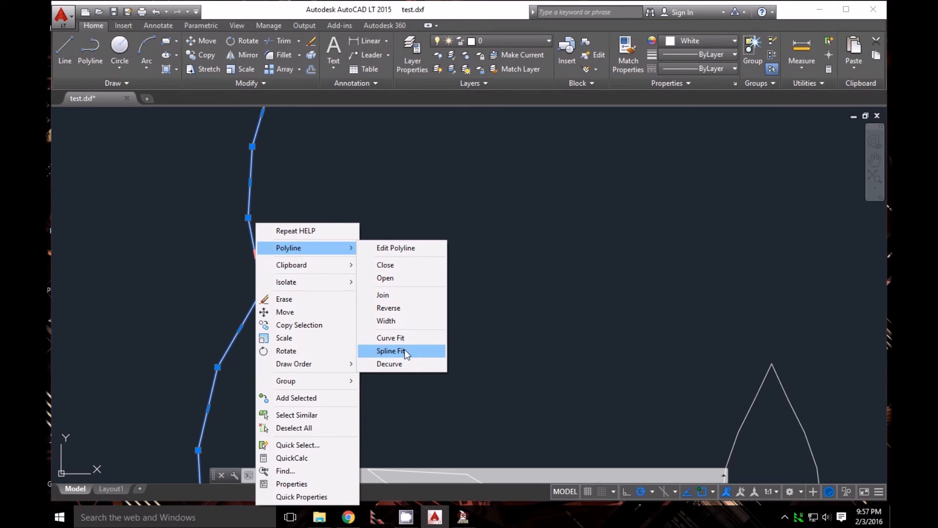
pyautogui.moveTo(406, 354)
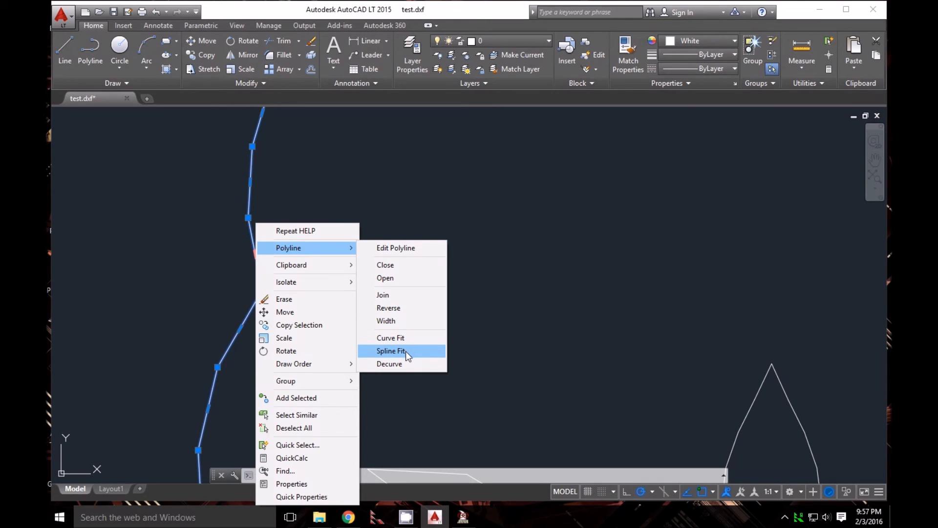
pyautogui.moveTo(390, 337)
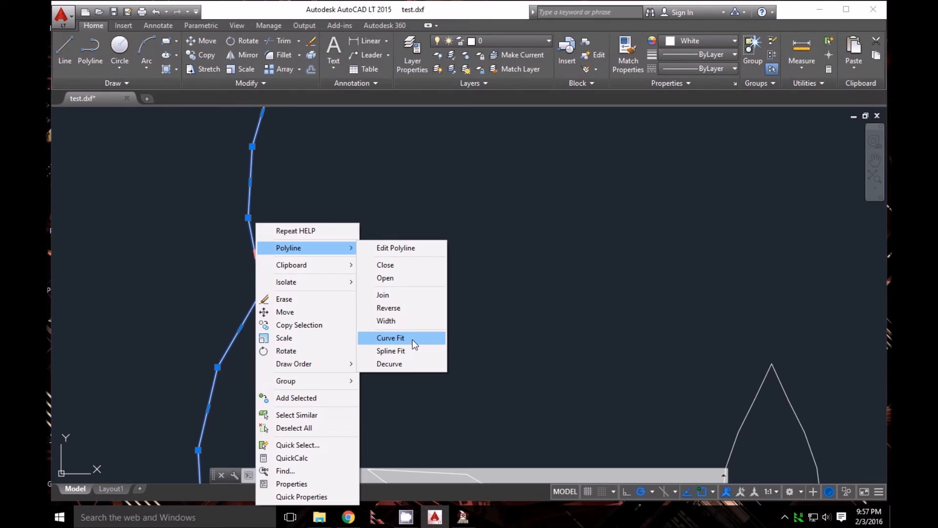
pyautogui.click(390, 337)
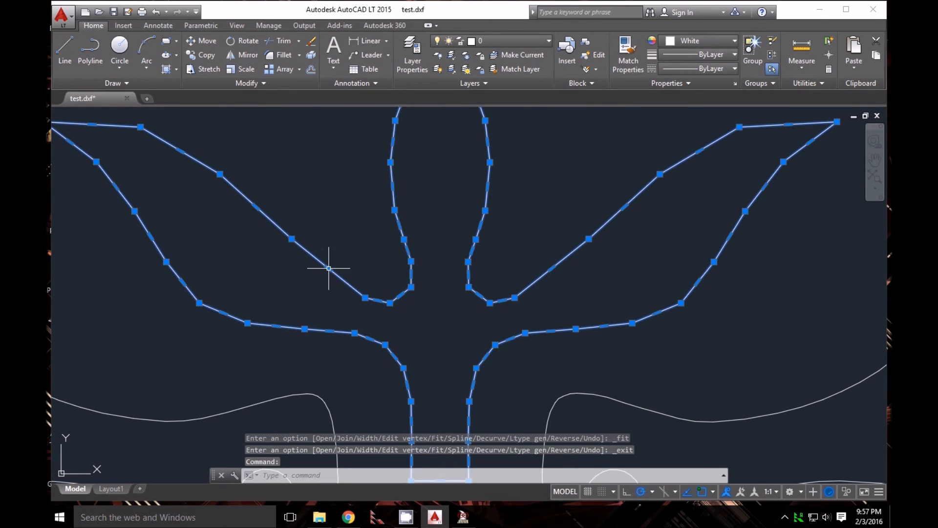
# Step: Curve-fit the inner loop polyline of the letter 'o' and zoom out to check it
pyautogui.rightClick(328, 267)
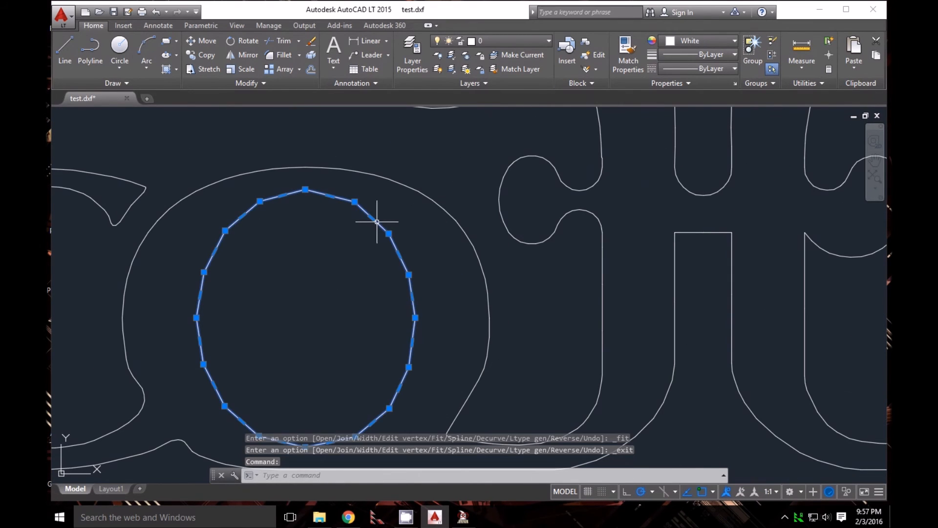
pyautogui.click(377, 222)
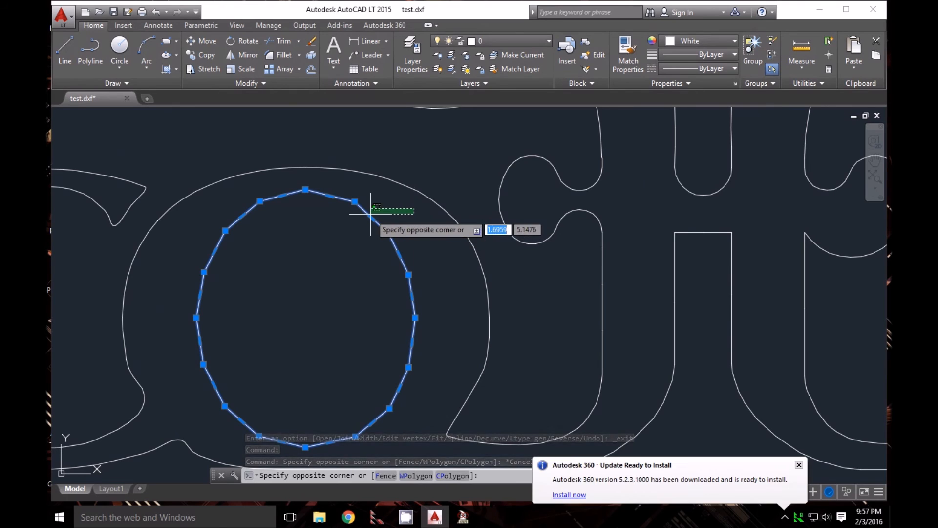
pyautogui.rightClick(369, 215)
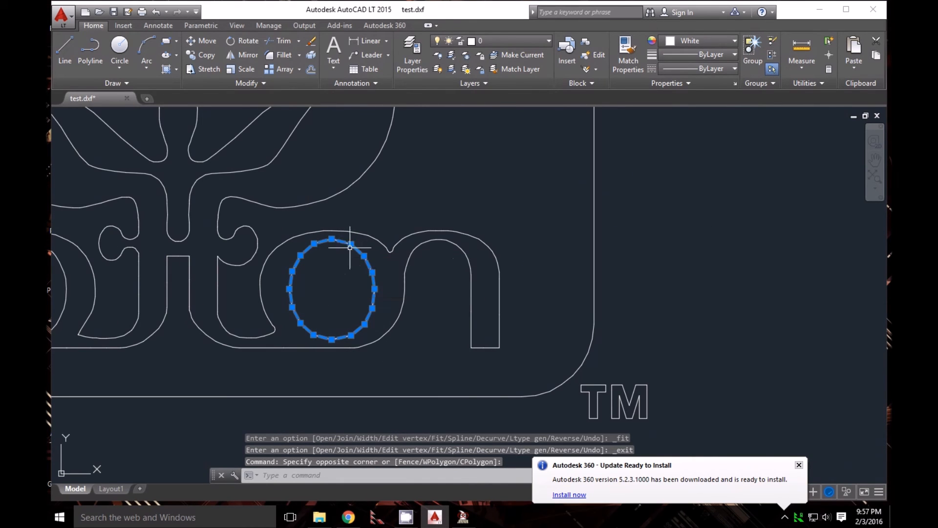
pyautogui.rightClick(350, 245)
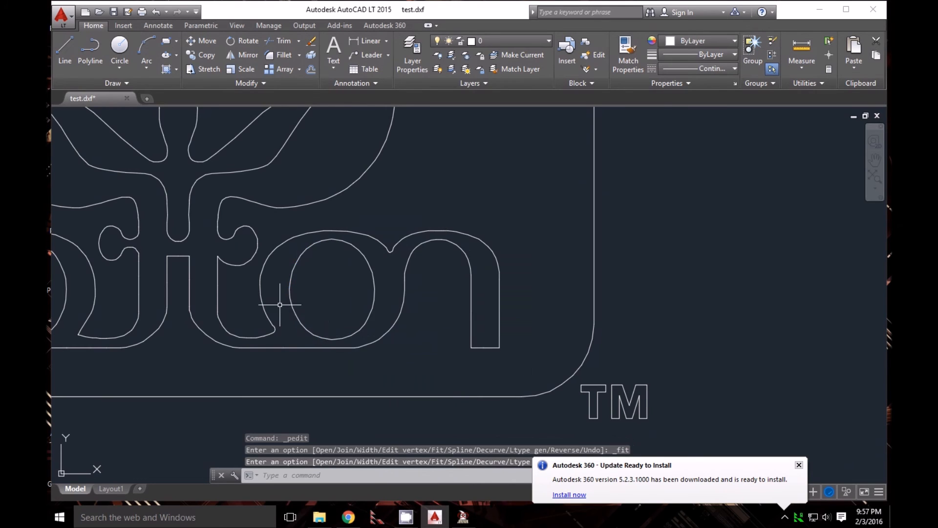
pyautogui.scroll(-3)
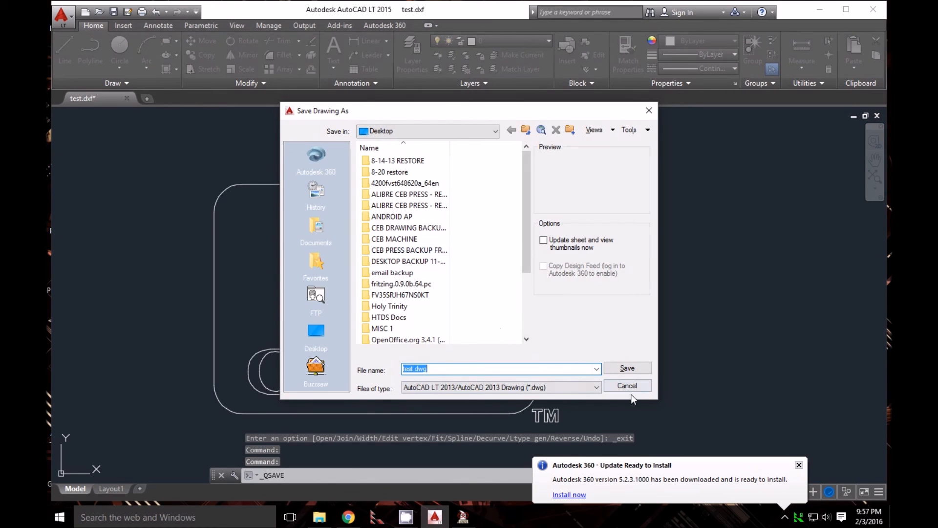
# Step: Save as AutoCAD 2000/LT2000 DXF to the Desktop as test.dxf, replacing the existing file
pyautogui.click(595, 387)
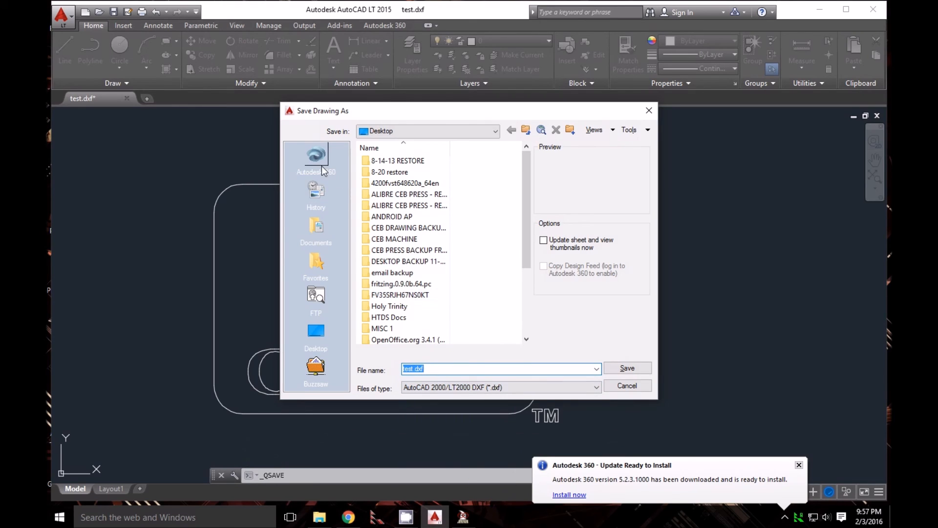
pyautogui.click(316, 332)
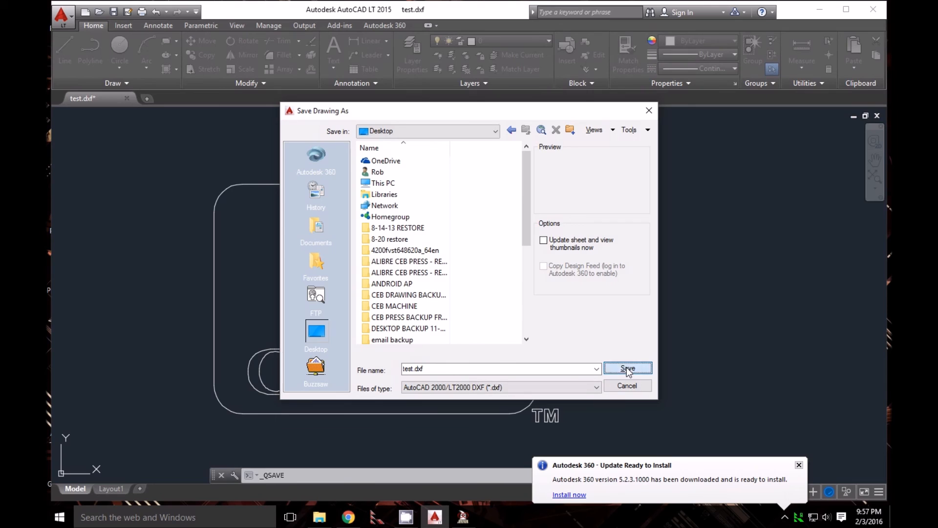
pyautogui.click(627, 369)
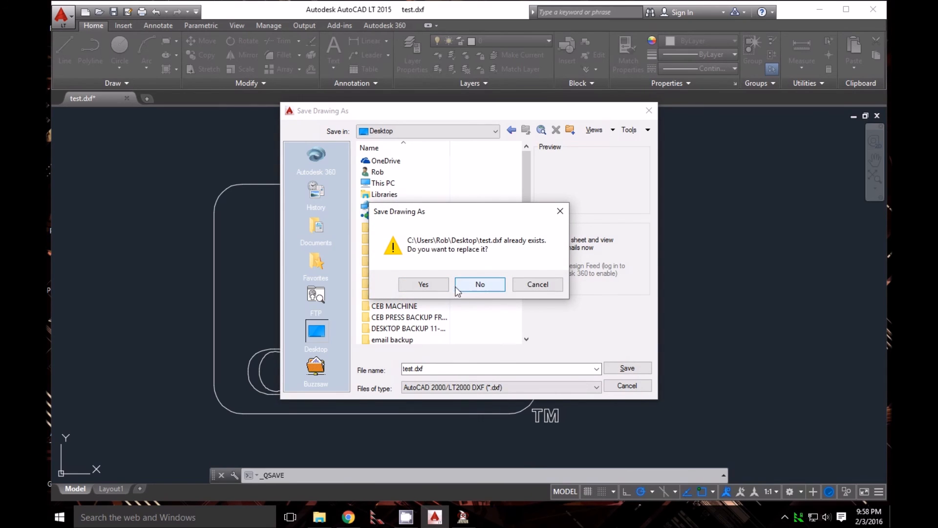
pyautogui.click(423, 284)
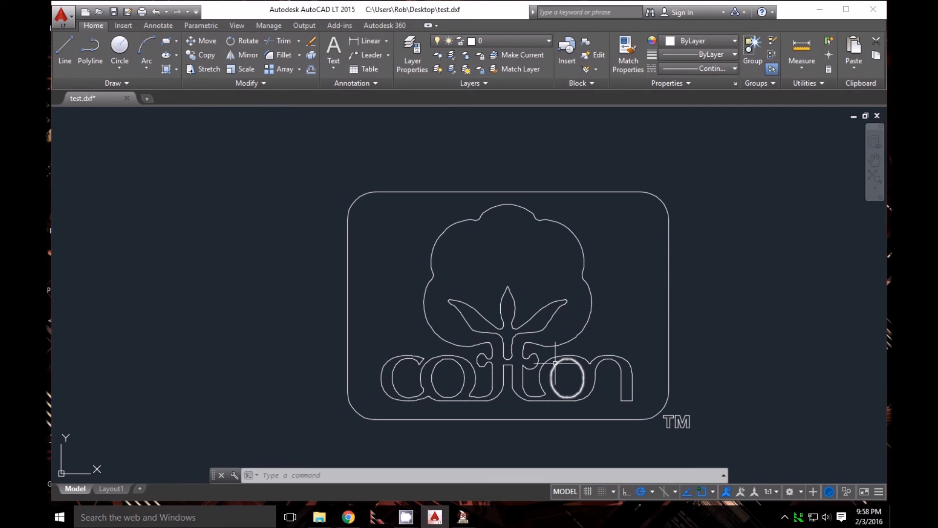
pyautogui.moveTo(431, 386)
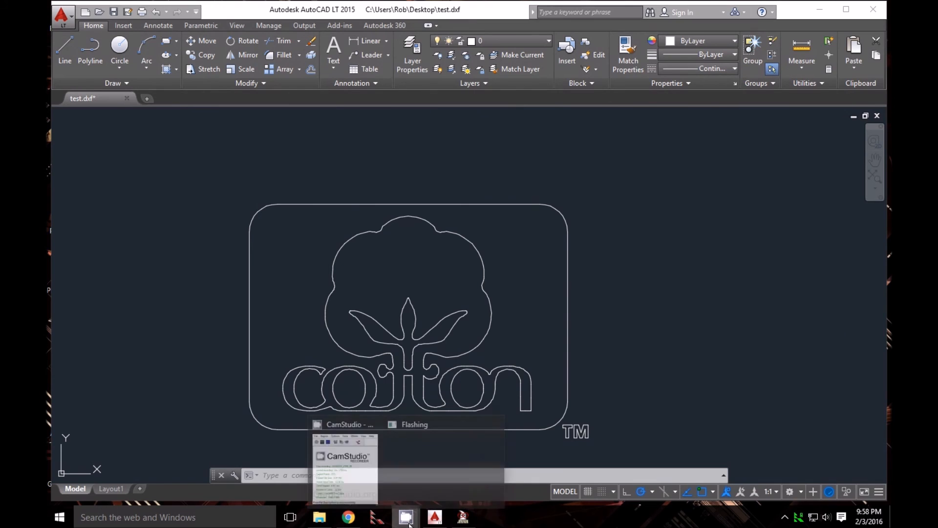
# Step: Restore the CamStudio recorder window in front of the saved cotton drawing
pyautogui.click(407, 517)
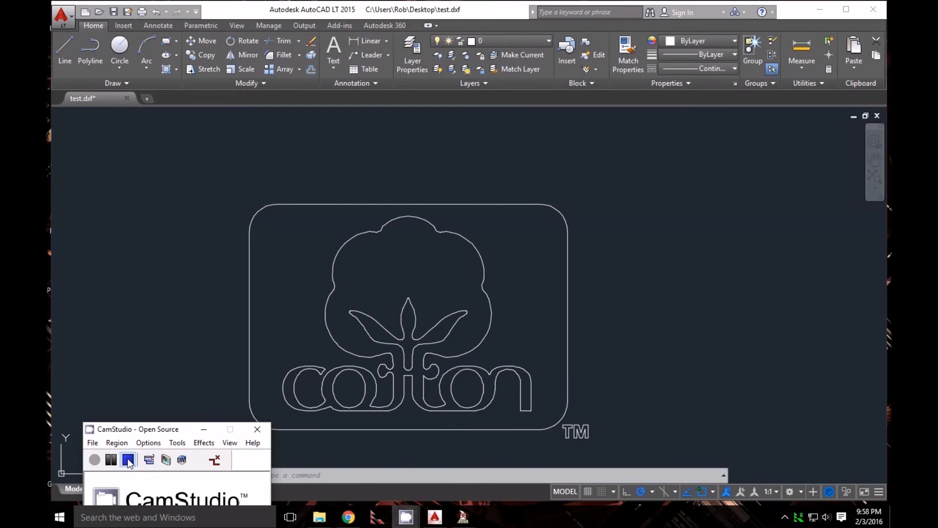